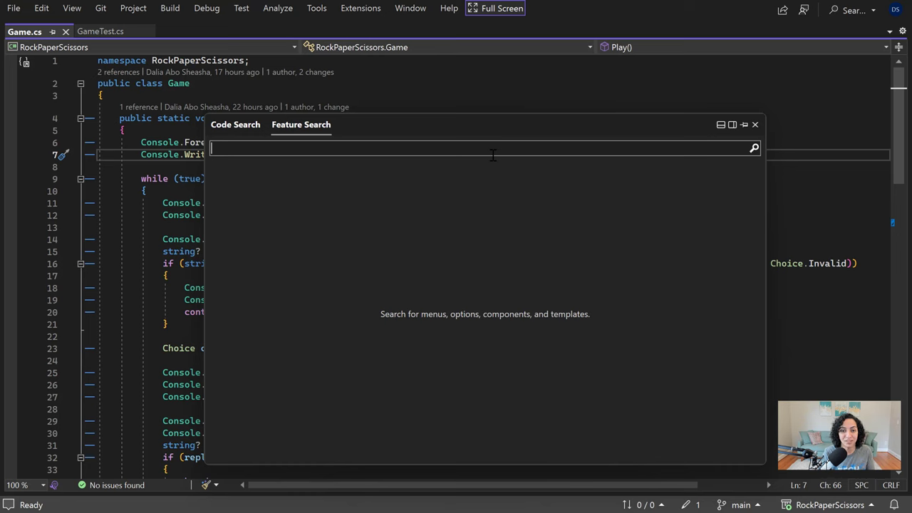
Search features for 'comment', then 'keyboard' to reach Environment > Keyboard options
type("comm")
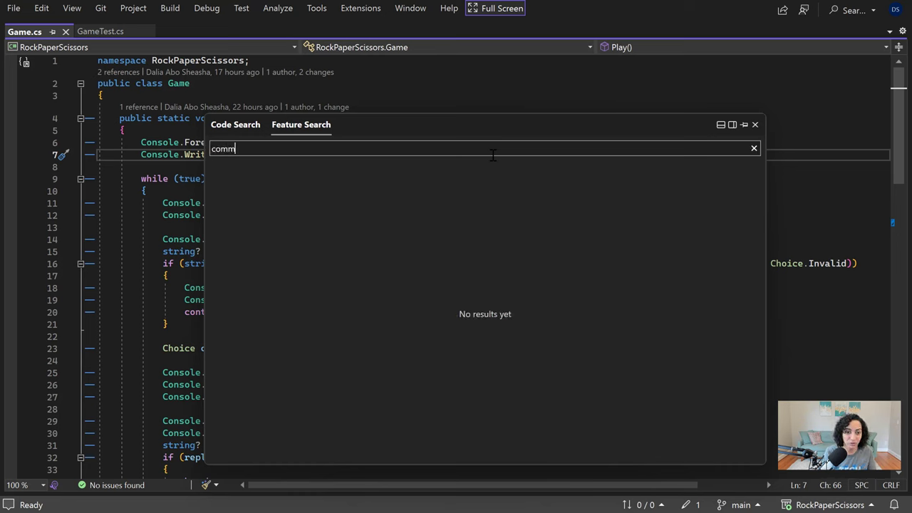
type("ent")
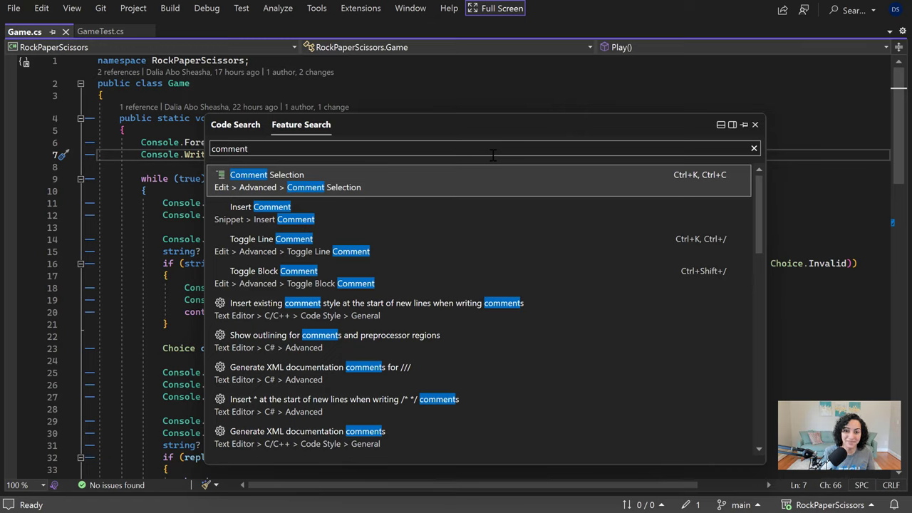
type("keyb")
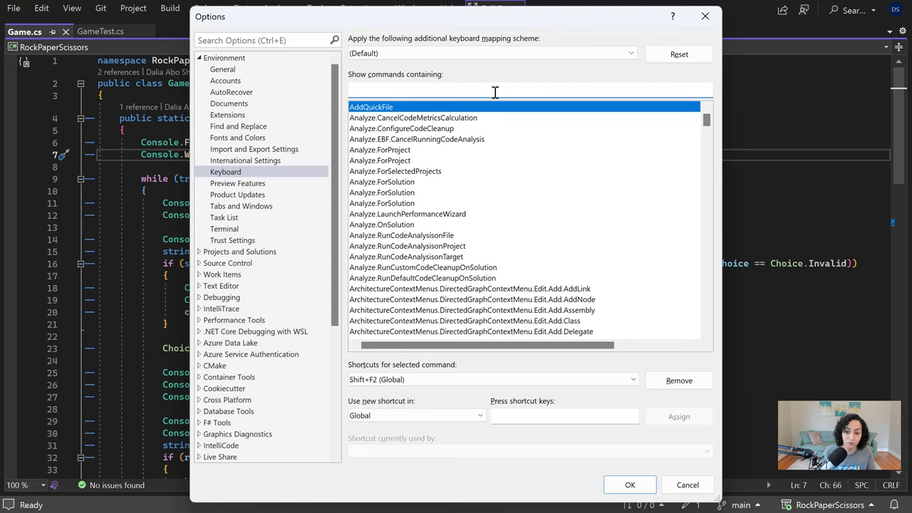
Filter for 'comment', select Edit.ToggleLineComment in Text Editor scope and enter Ctrl+/
type("comment")
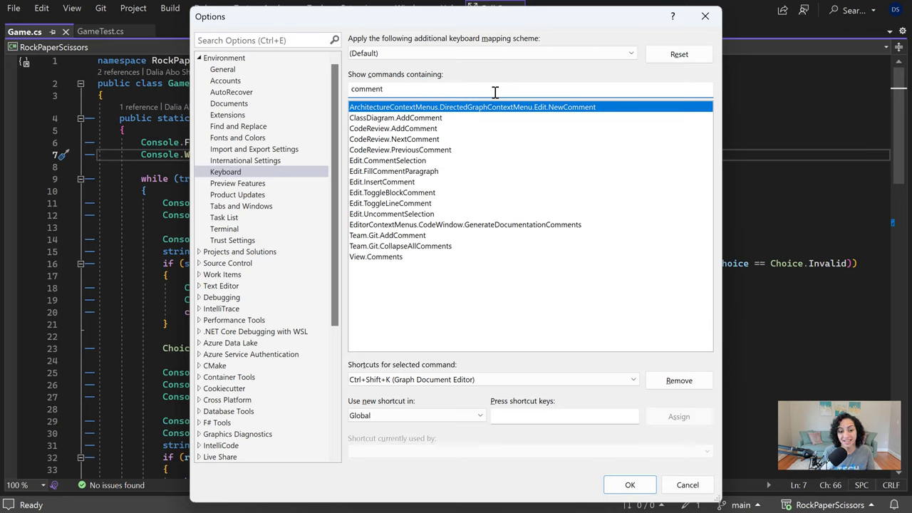
left_click(390, 203)
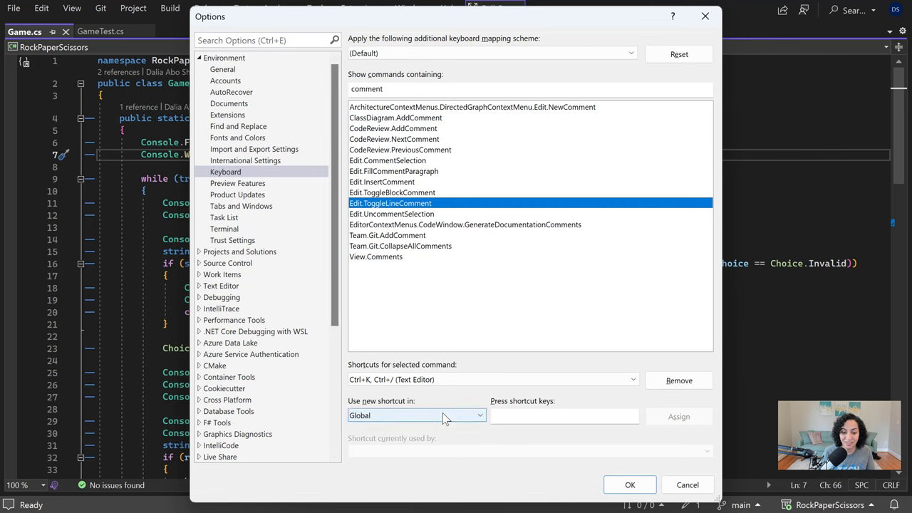
left_click(479, 416)
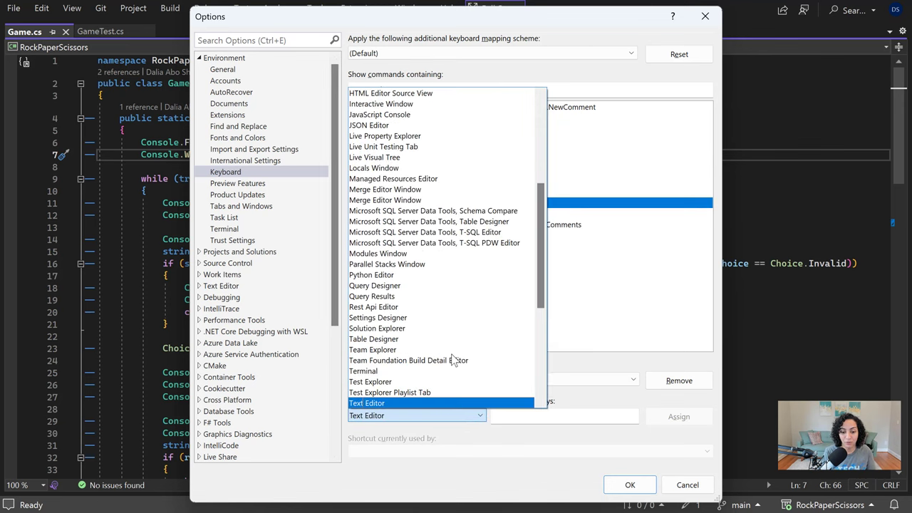
type("comment")
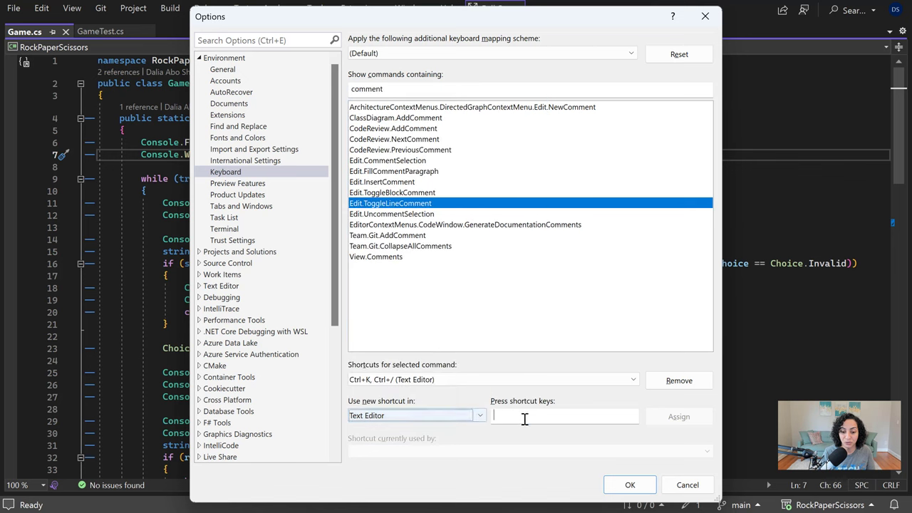
type("Ctrl+/")
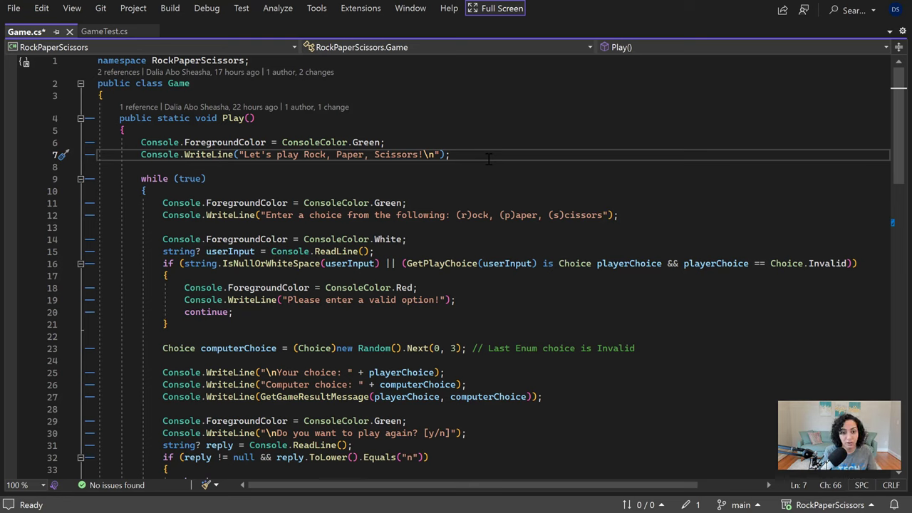
key("ctrl+s")
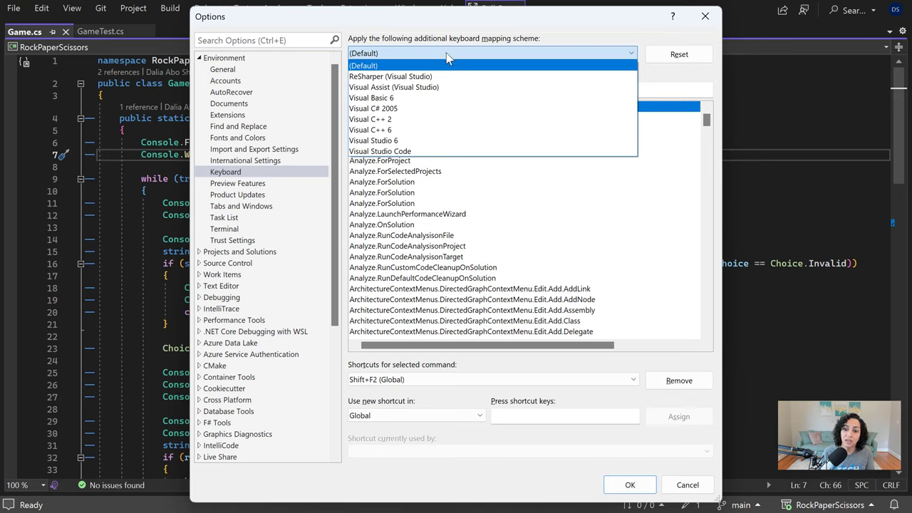
mouse_move(456, 60)
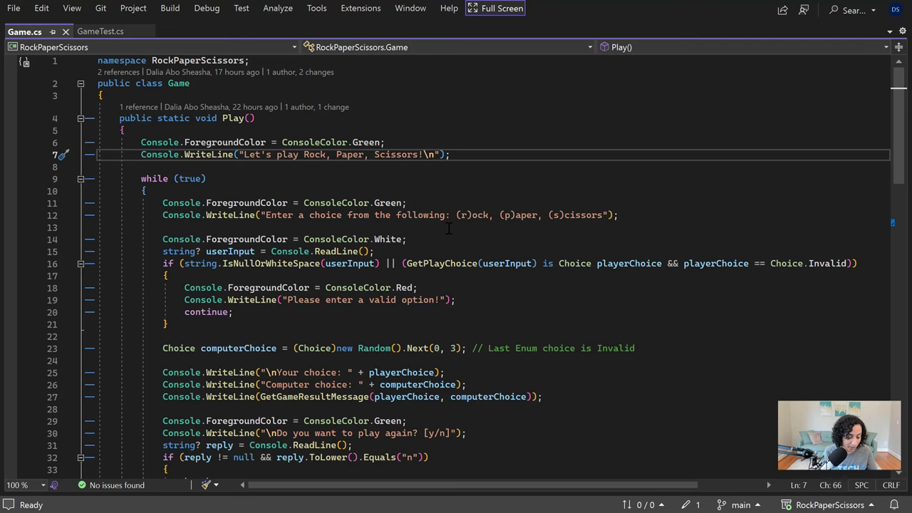
Search features for 'keyboard' to find the Keyboard Shortcut Reference
type("keyboard")
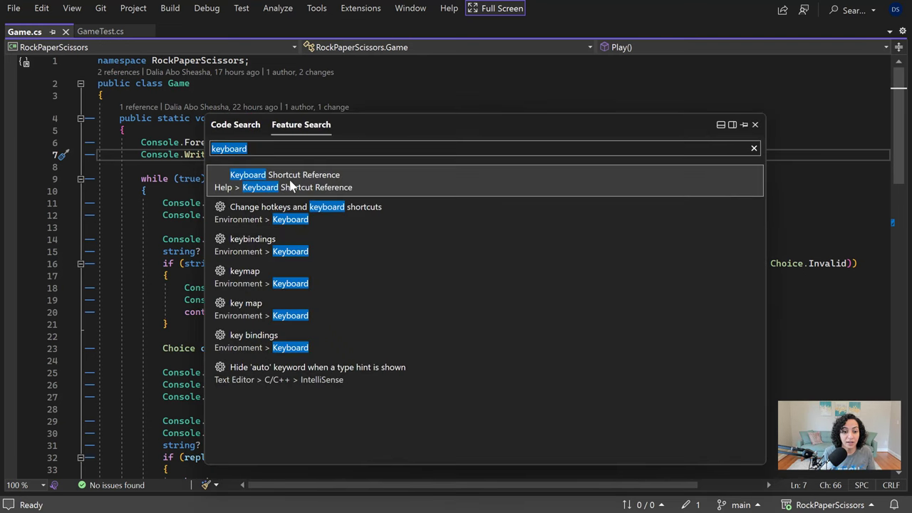
mouse_move(289, 187)
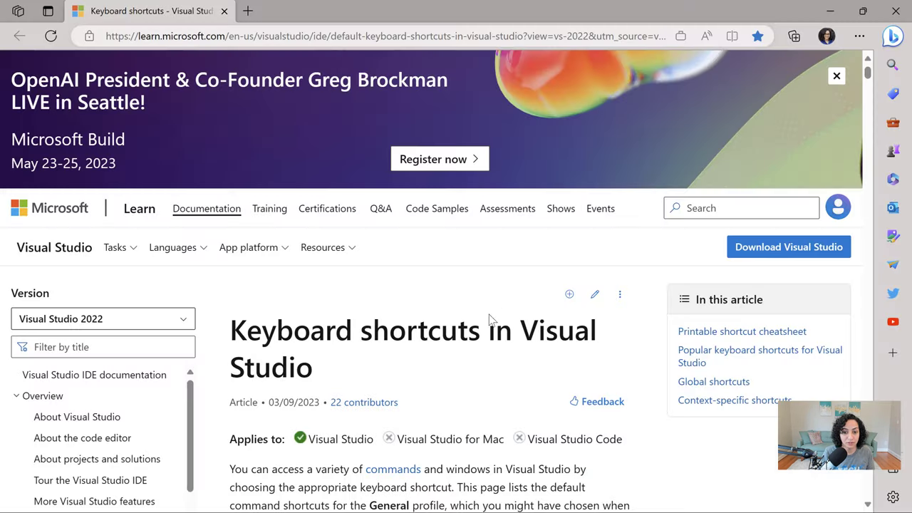
Open the printable shortcut cheatsheet PDF and return to Visual Studio
scroll("down", 3)
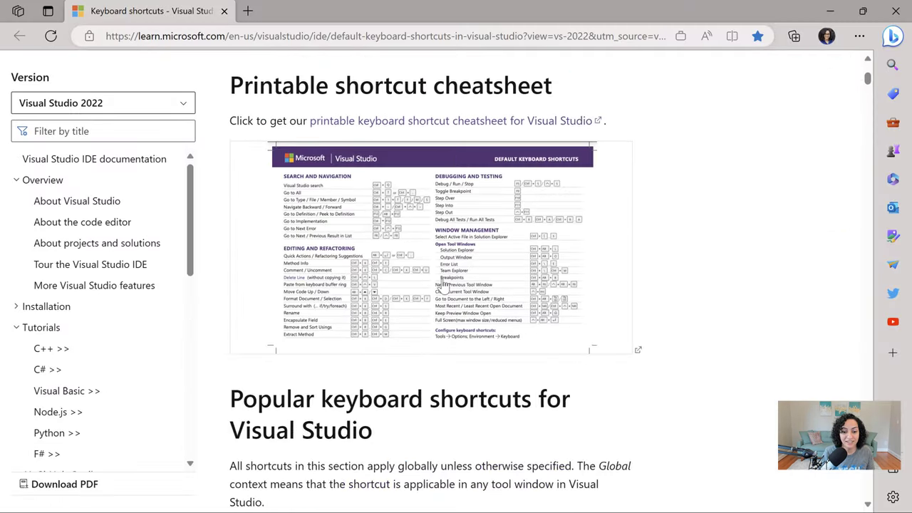
left_click(449, 119)
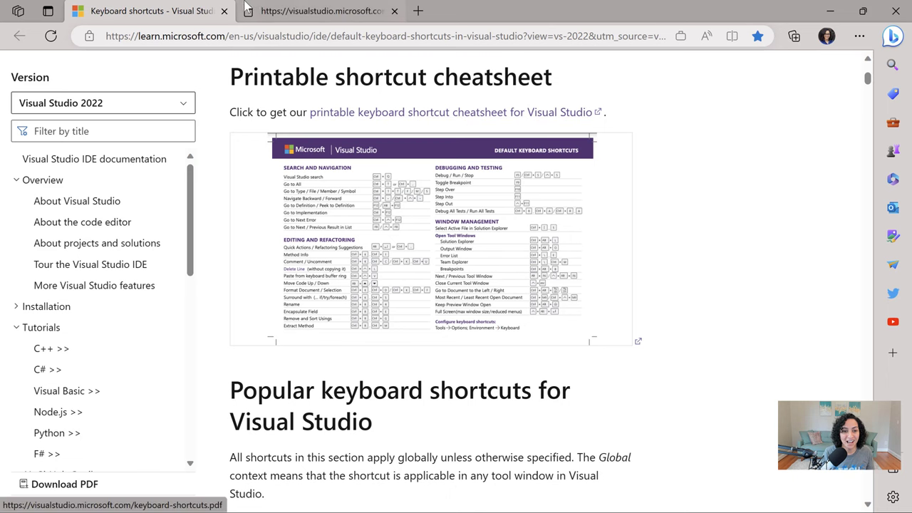
left_click(456, 111)
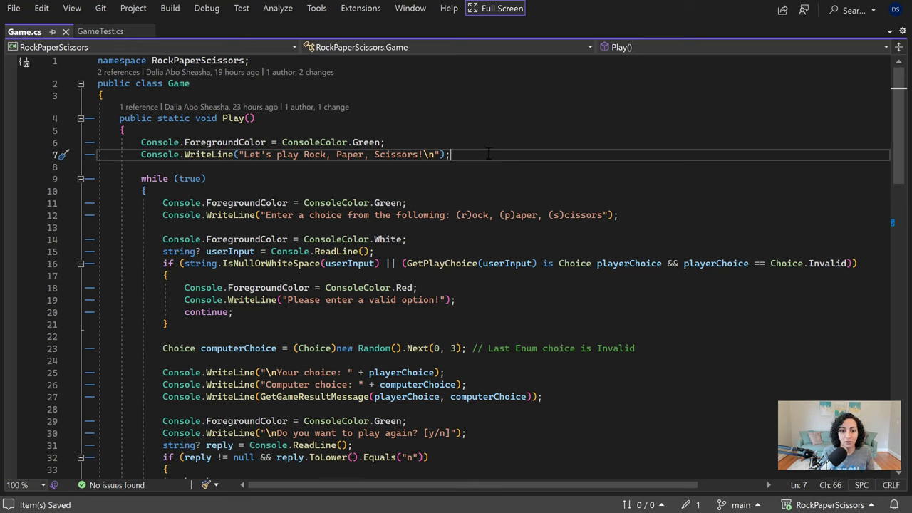
Switch to GameTest.cs to see TestSettingPlayerChoice failing under Live Unit Testing
left_click(100, 31)
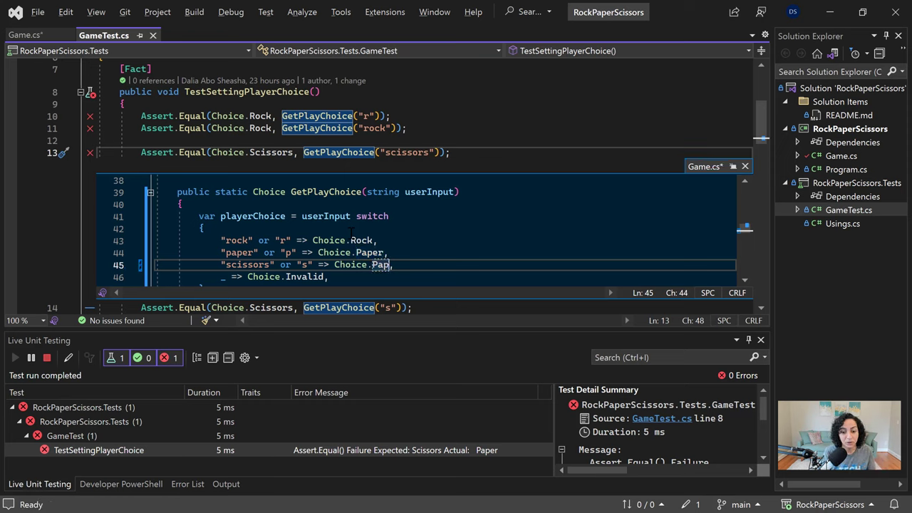
Correct the scissors case in GetPlayChoice to return Choice.Scissors
type("sissors")
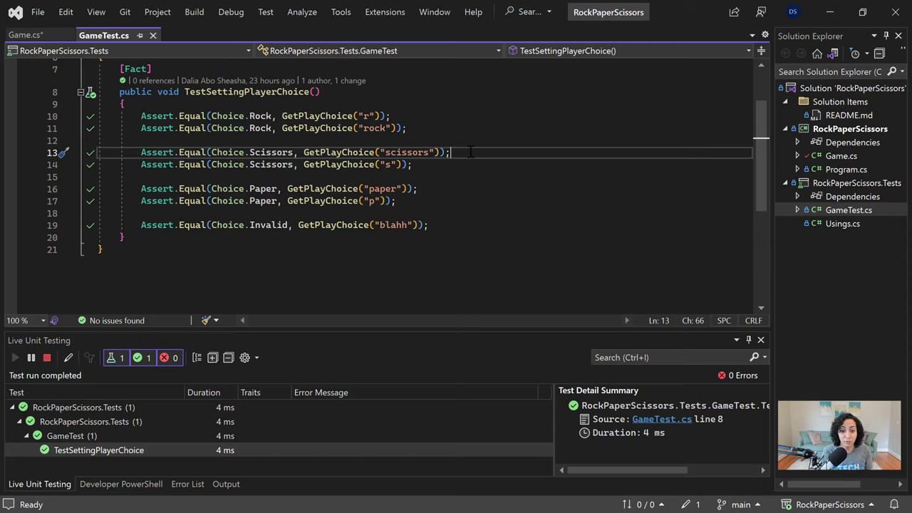
Jump to the GetPlayChoice definition in Game.cs
key("ctrl+shift+backspace")
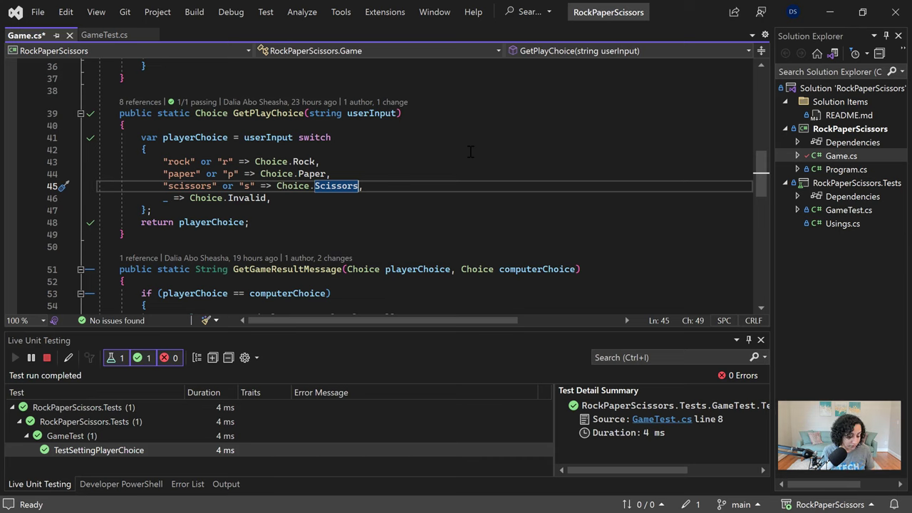
Switch back to GameTest.cs and bring up the code context menu
key("ctrl+tab")
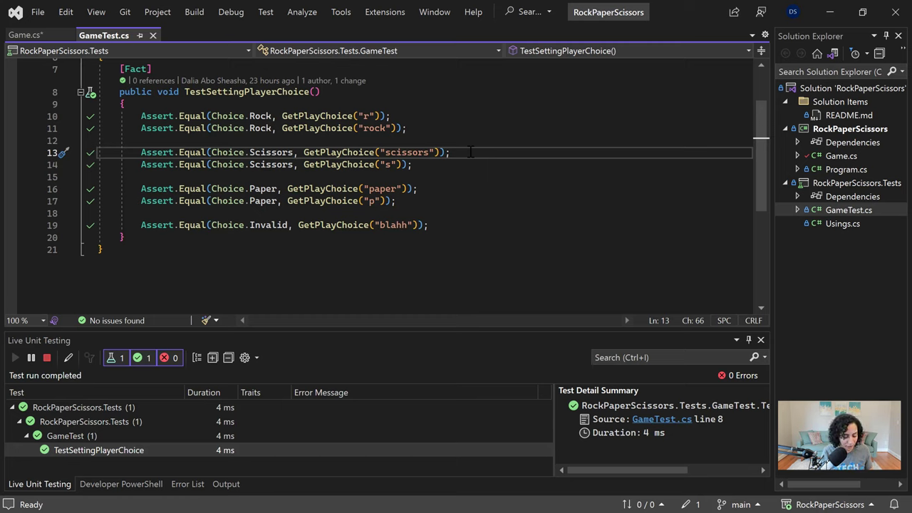
key("alt")
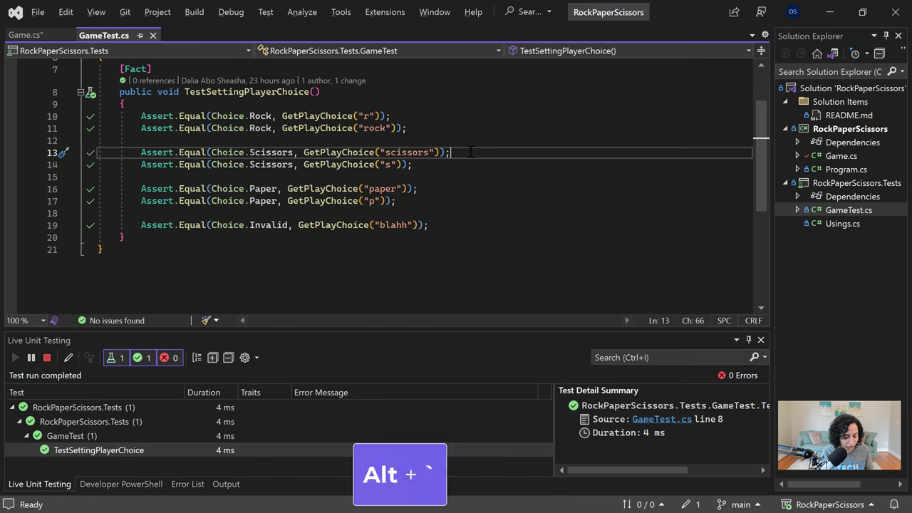
right_click(449, 152)
type("s")
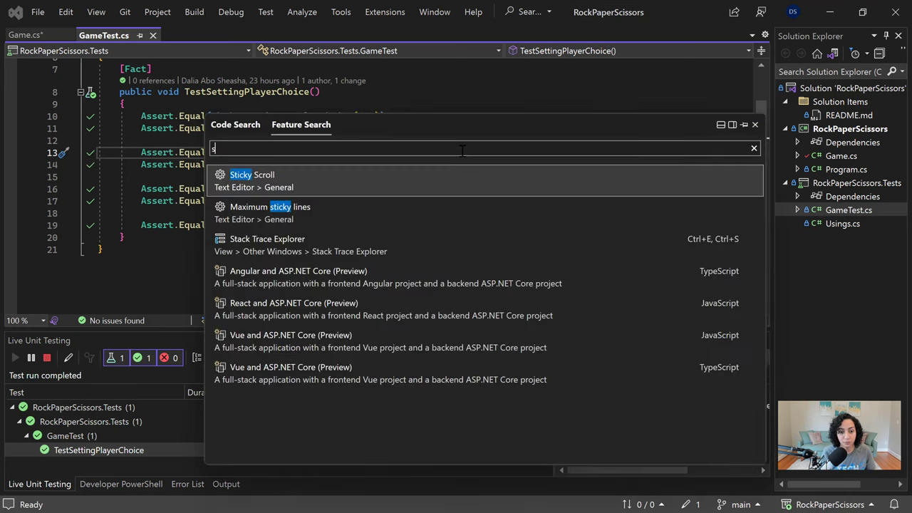
Enable Sticky Scroll by ticking 'Group the current scopes within a scrollable region' and confirm
type("ticky")
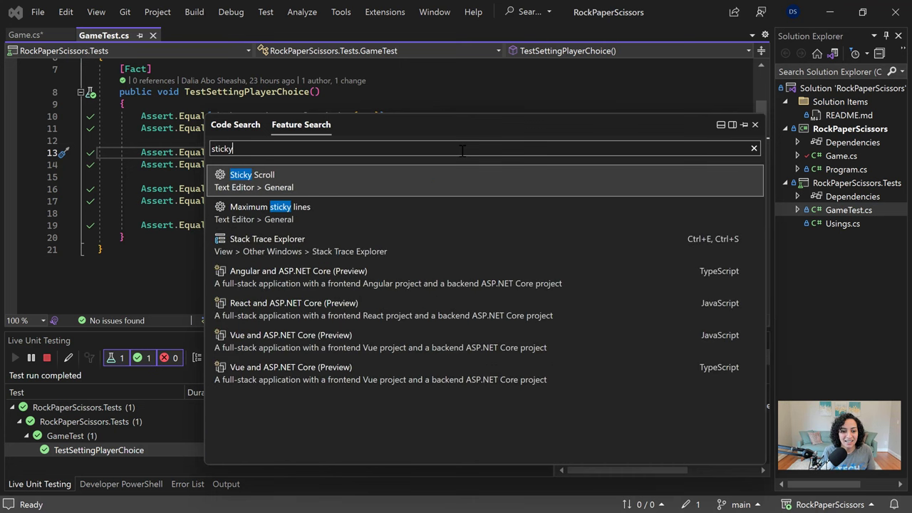
left_click(240, 174)
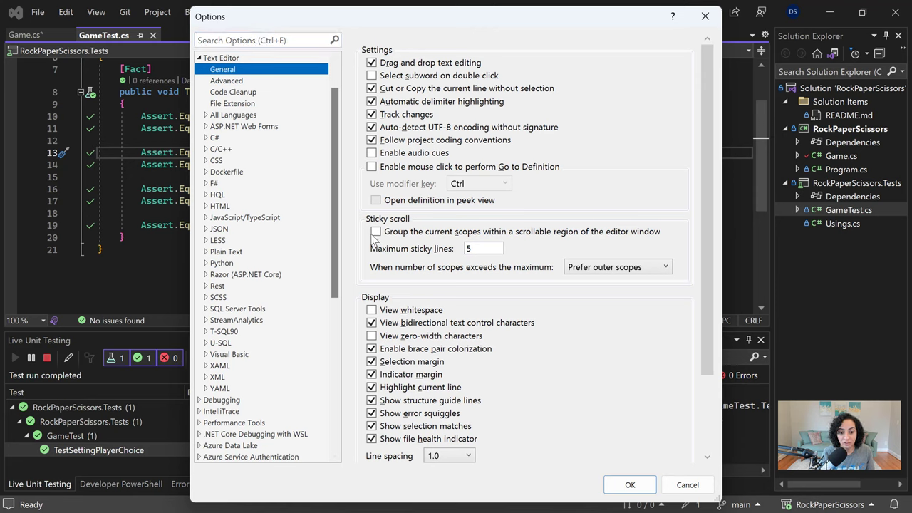
left_click(376, 231)
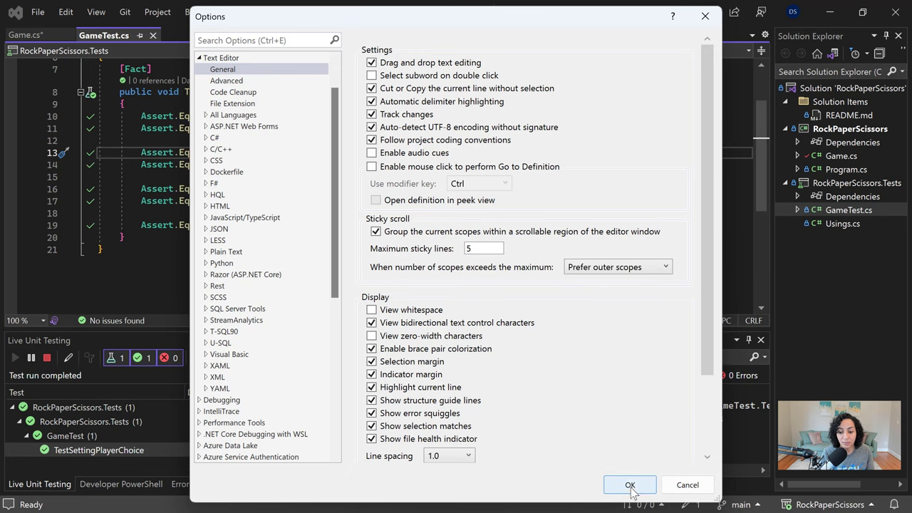
left_click(630, 484)
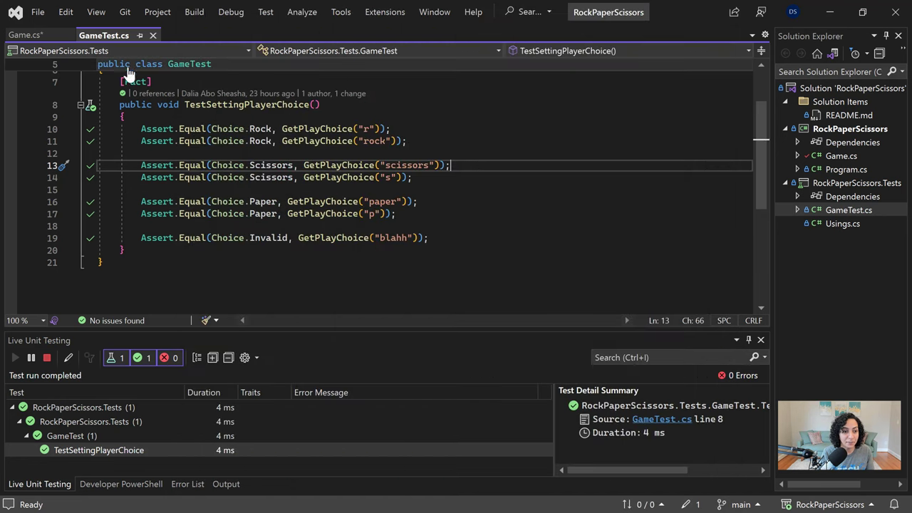
mouse_move(249, 71)
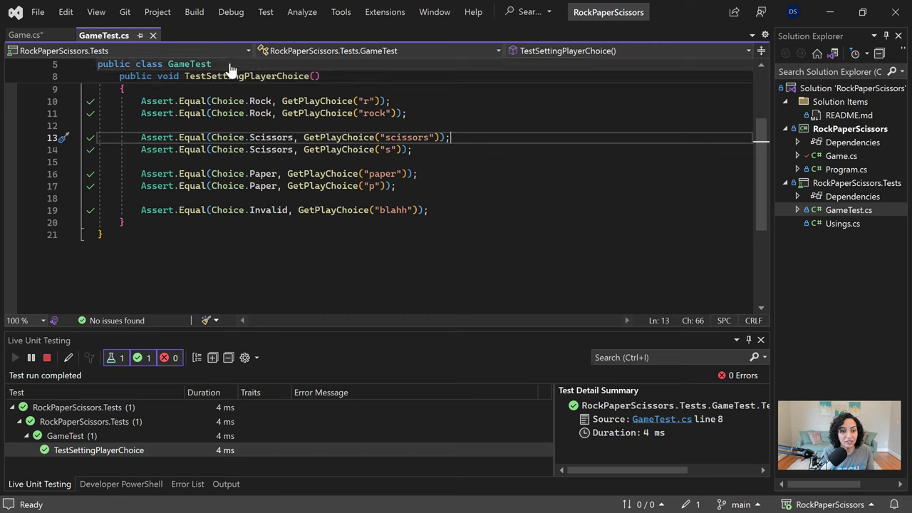
mouse_move(221, 77)
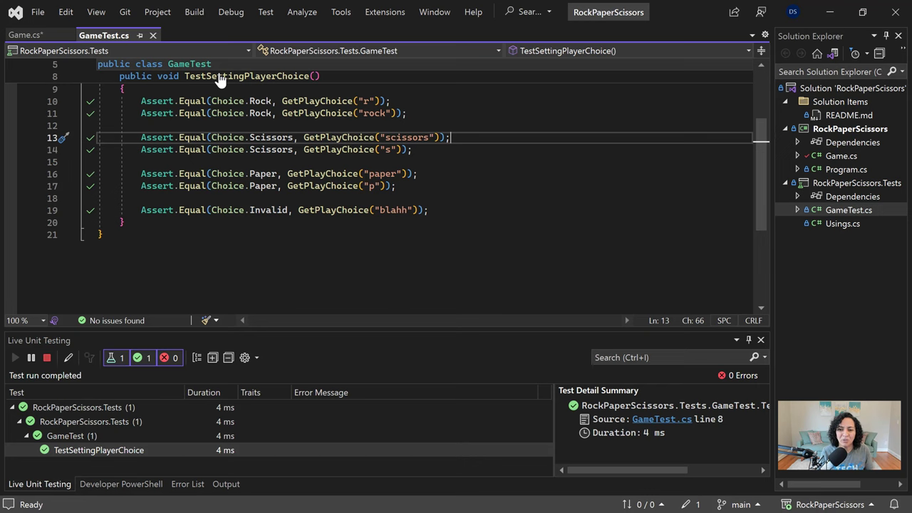
Switch to Game.cs, where the Game class and Play method headers stay pinned
left_click(25, 34)
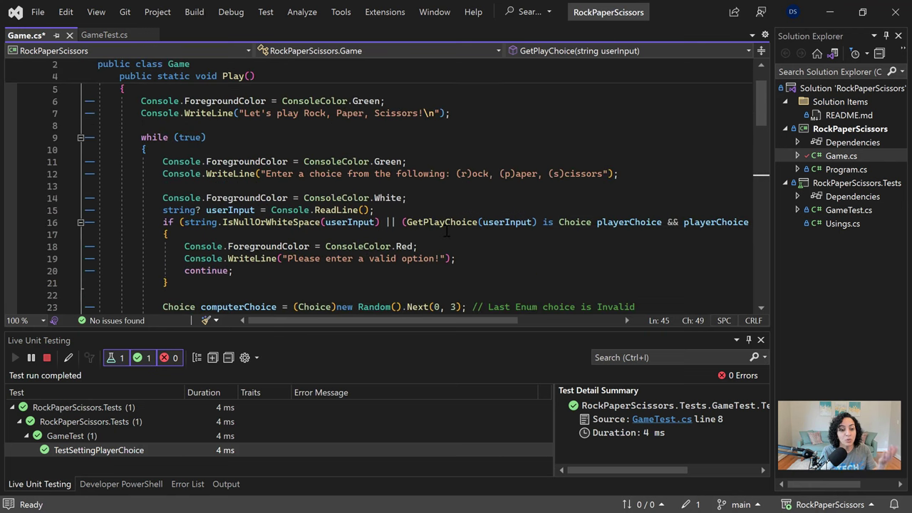
scroll("down", 3)
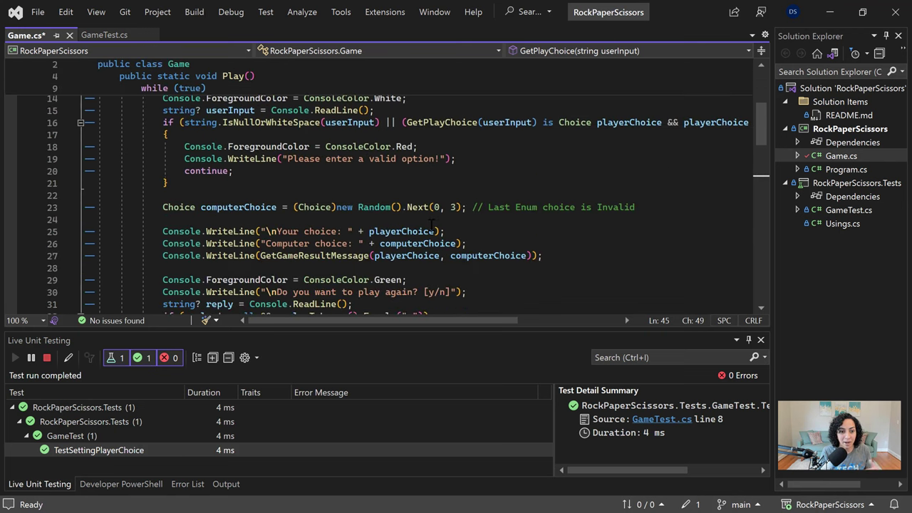
scroll("down", 3)
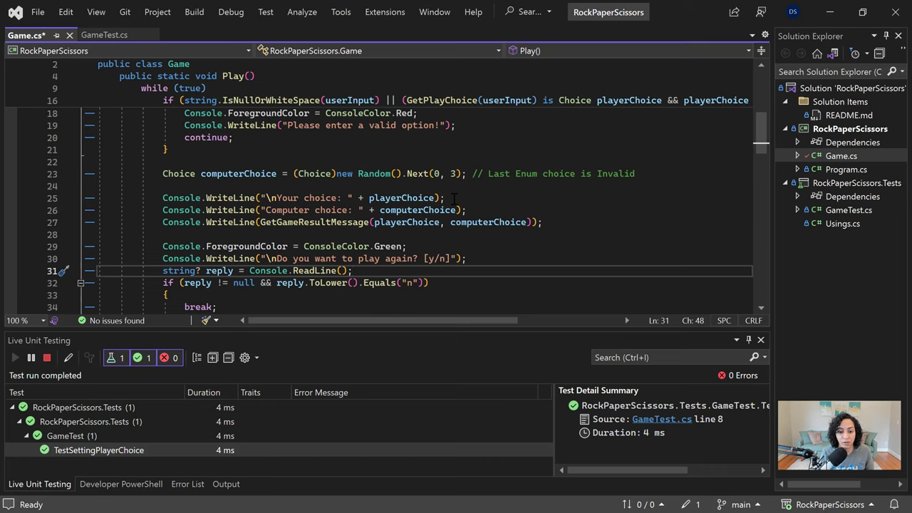
Go full screen and declare playerChoice with explicit type Choice instead of var in GetPlayChoice
key("ctrl+s")
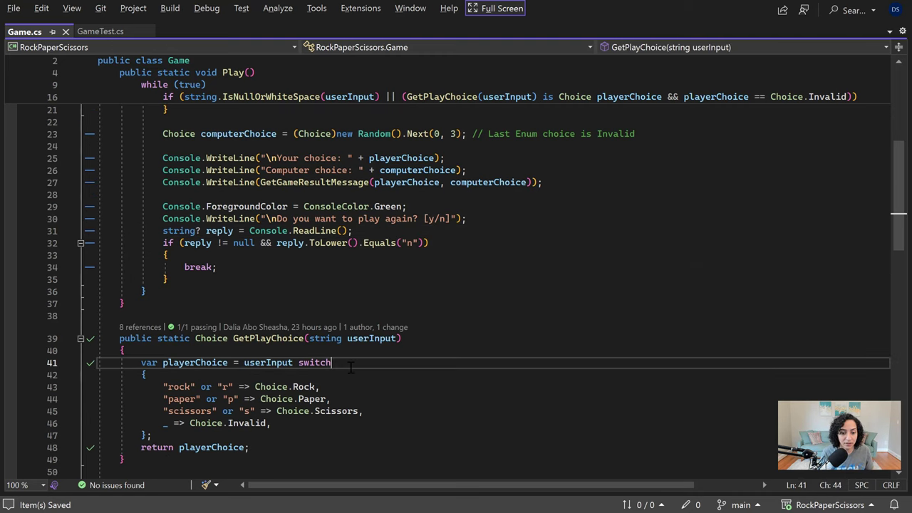
left_click(62, 362)
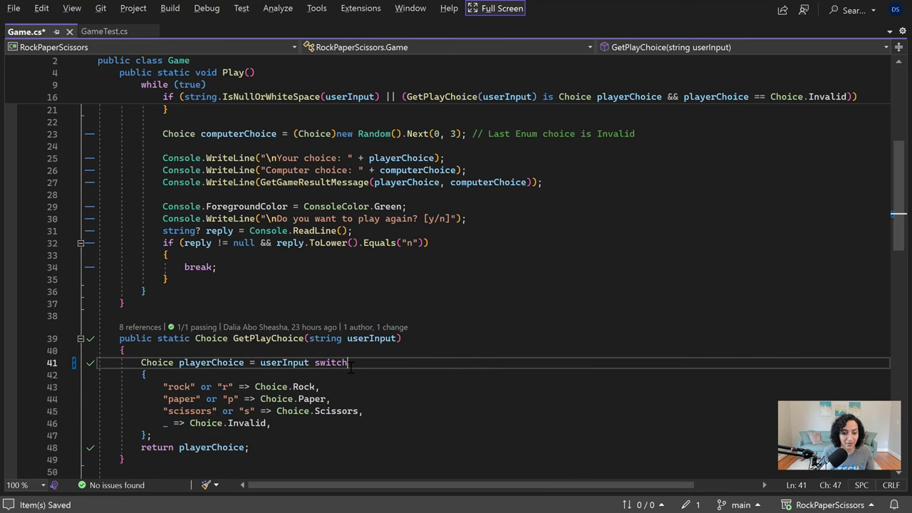
scroll("down", 3)
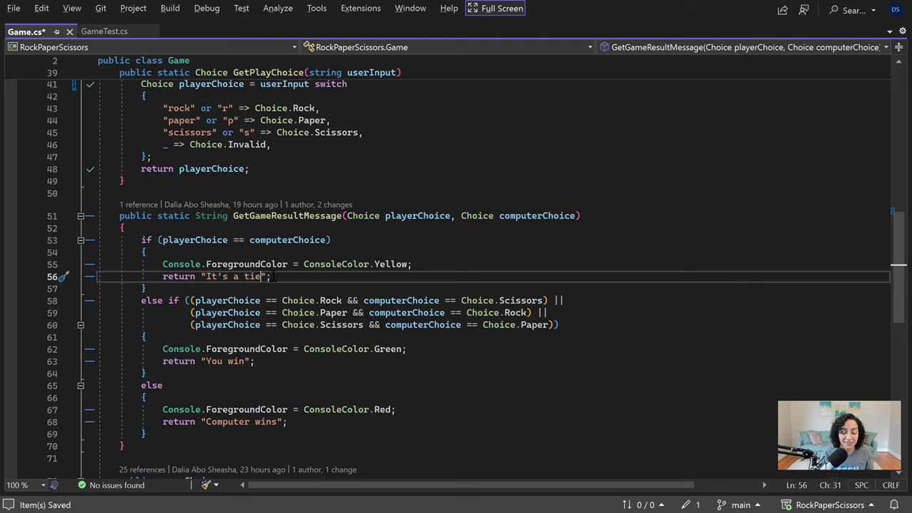
mouse_move(253, 276)
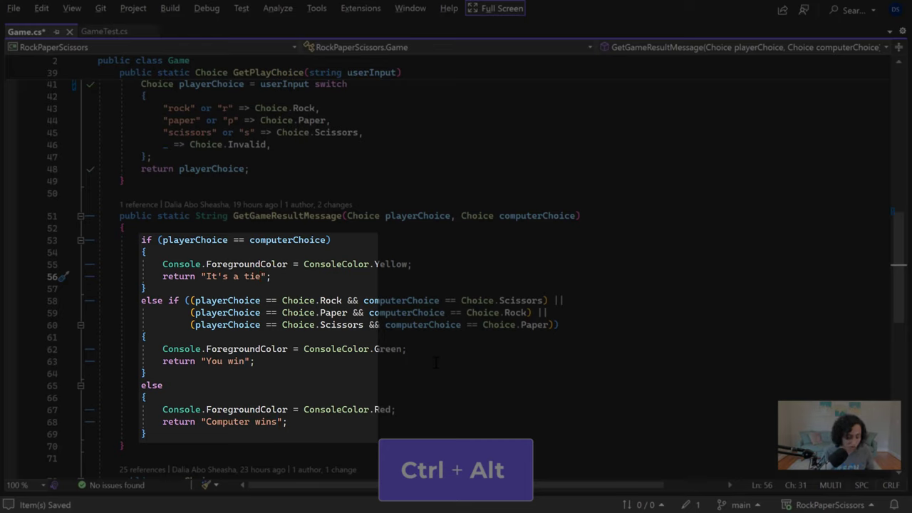
Append "!!" to the tie, win and loss return messages with multi-caret, then save Game.cs
type("!")
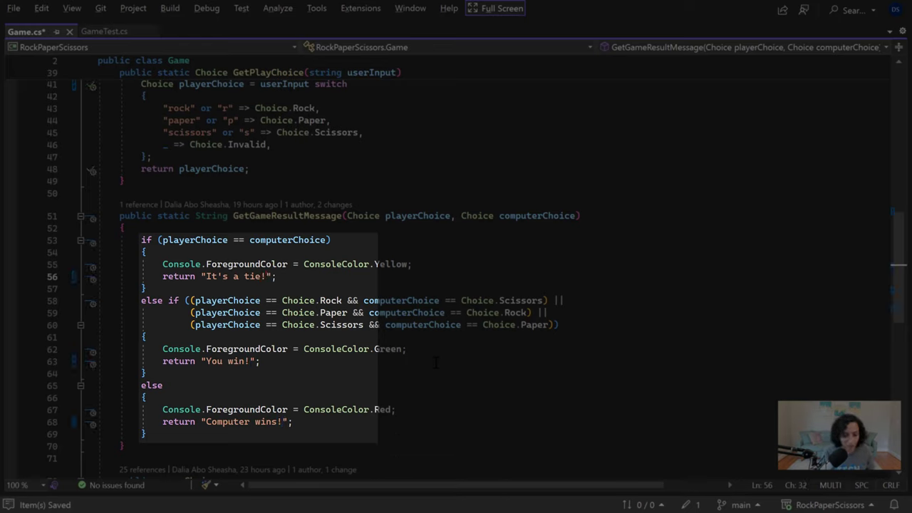
type("!")
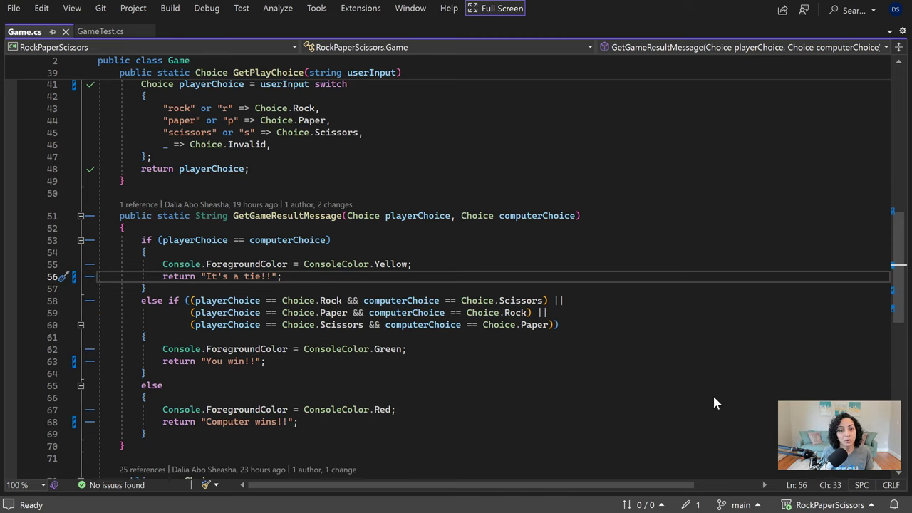
mouse_move(703, 395)
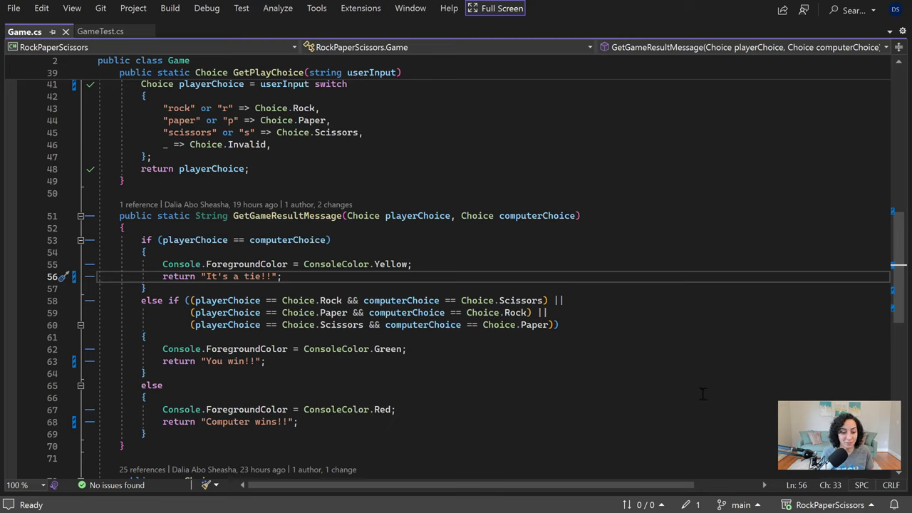
Find 'cleanup save' in Feature Search and enable Run Code Cleanup profile on Save with Profile 1
left_click(268, 299)
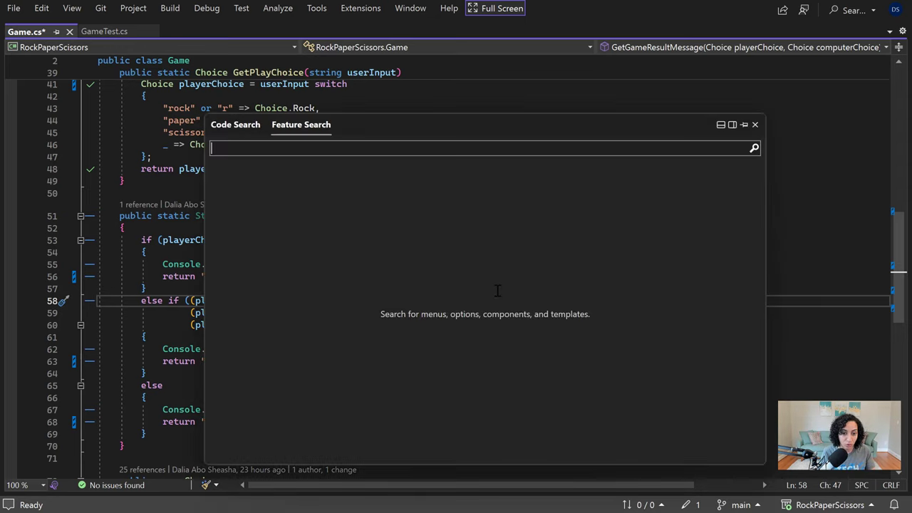
type("cleanup save")
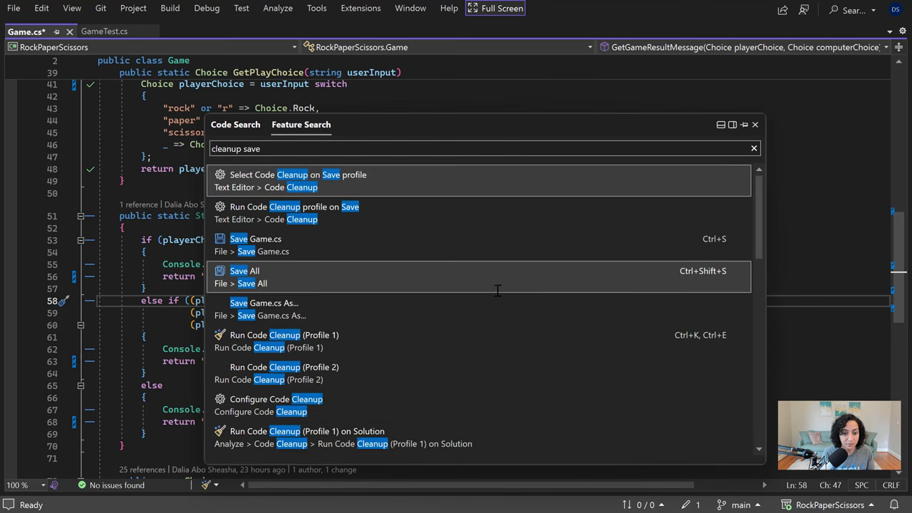
left_click(277, 399)
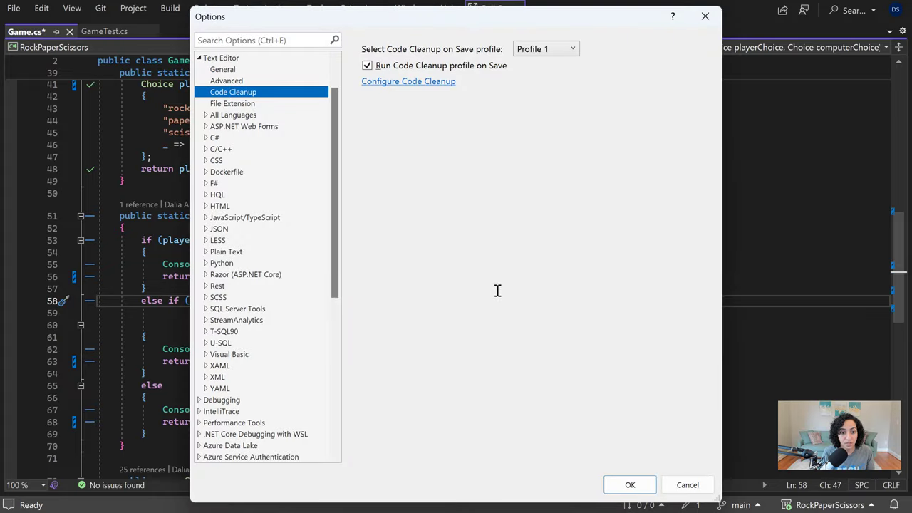